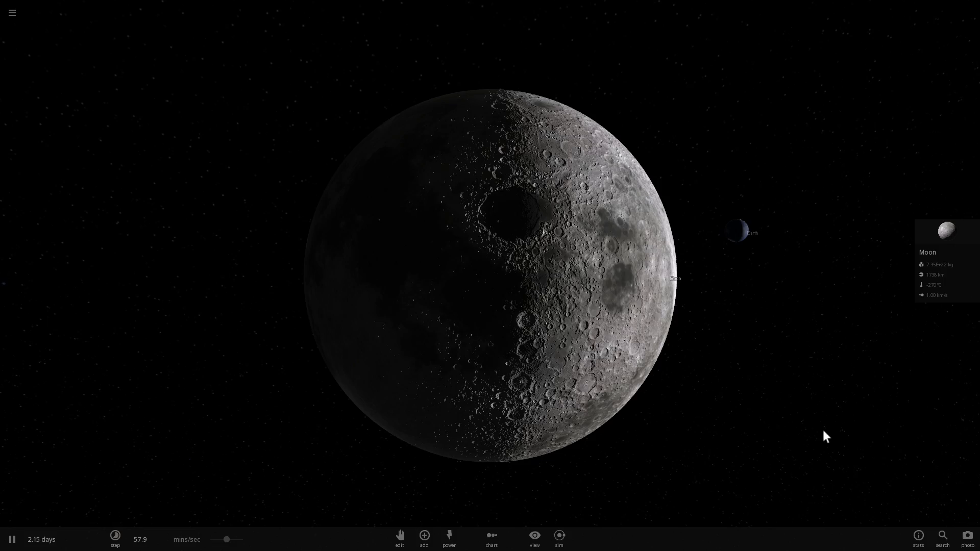
# Focus the camera on Earth and zoom out to reveal the Moon's orbit
pyautogui.click(735, 234)
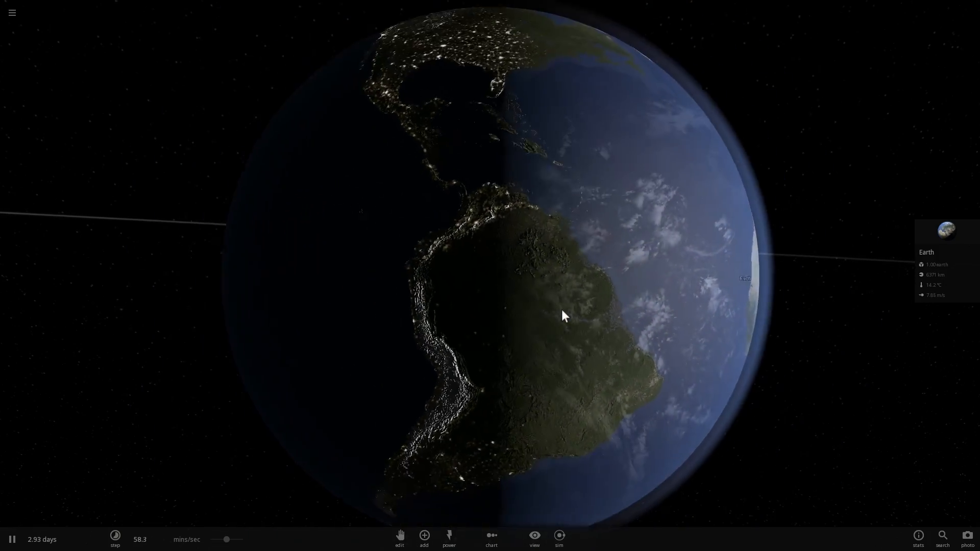
pyautogui.scroll(-3)
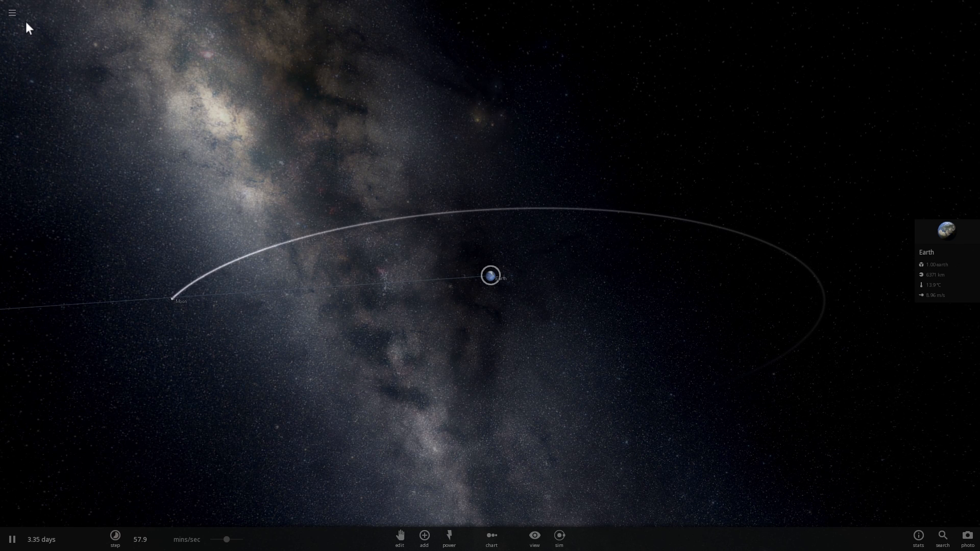
# Load the Solar System simulation, focus on Earth, and open the Add catalogue
pyautogui.click(14, 12)
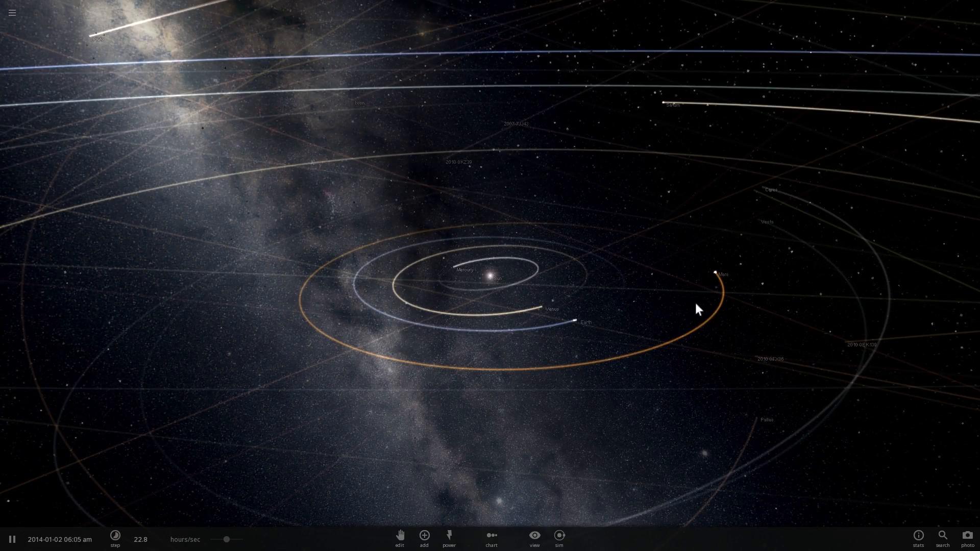
pyautogui.click(558, 314)
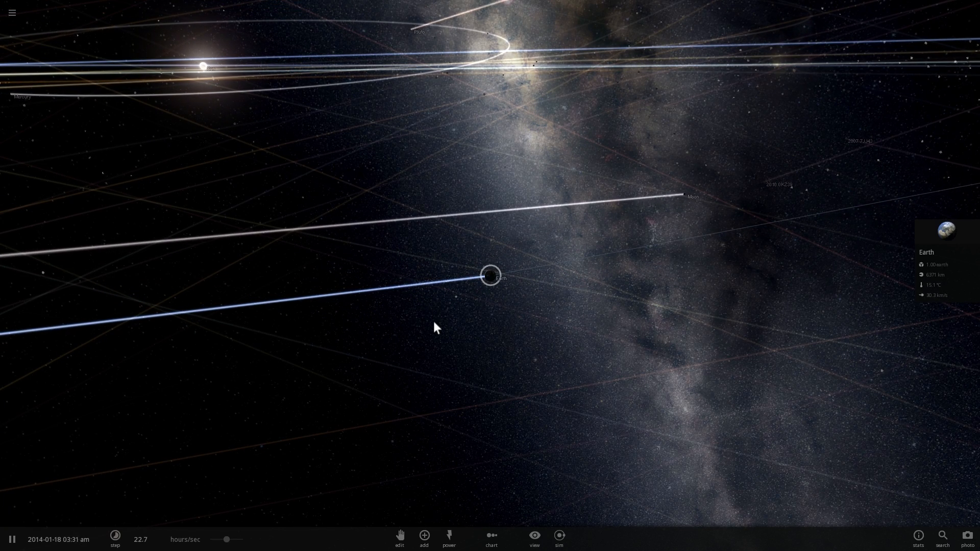
pyautogui.click(423, 550)
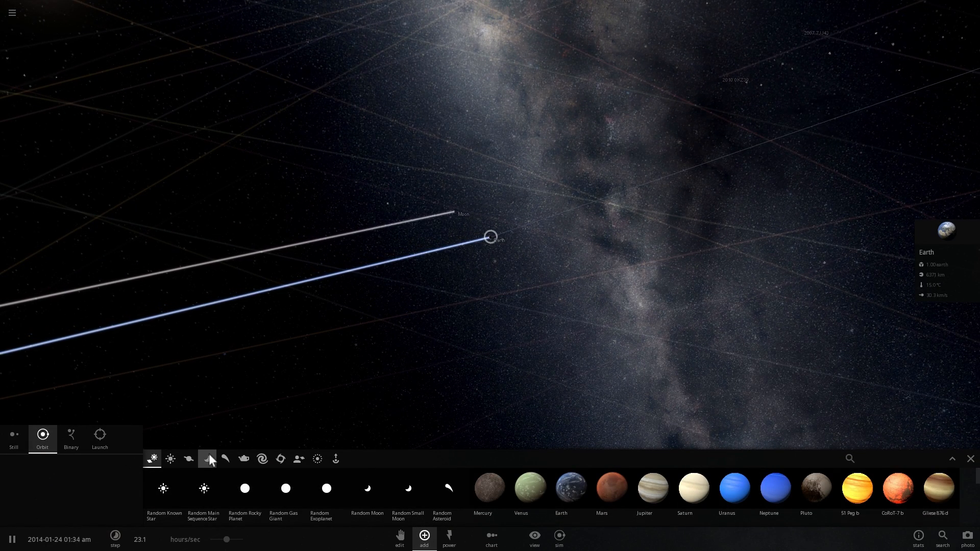
# Browse the Add catalogue from Moons to the Minor bodies category
pyautogui.click(207, 459)
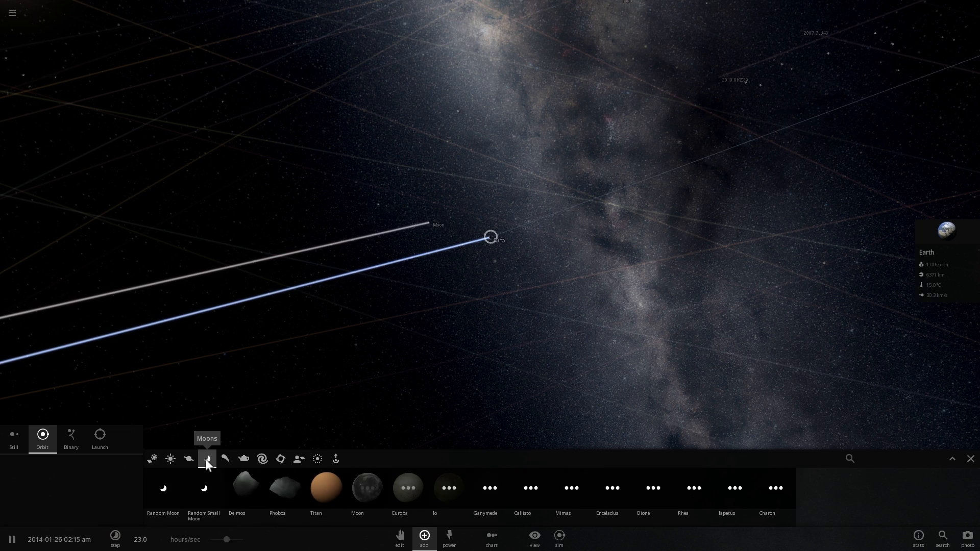
pyautogui.click(226, 459)
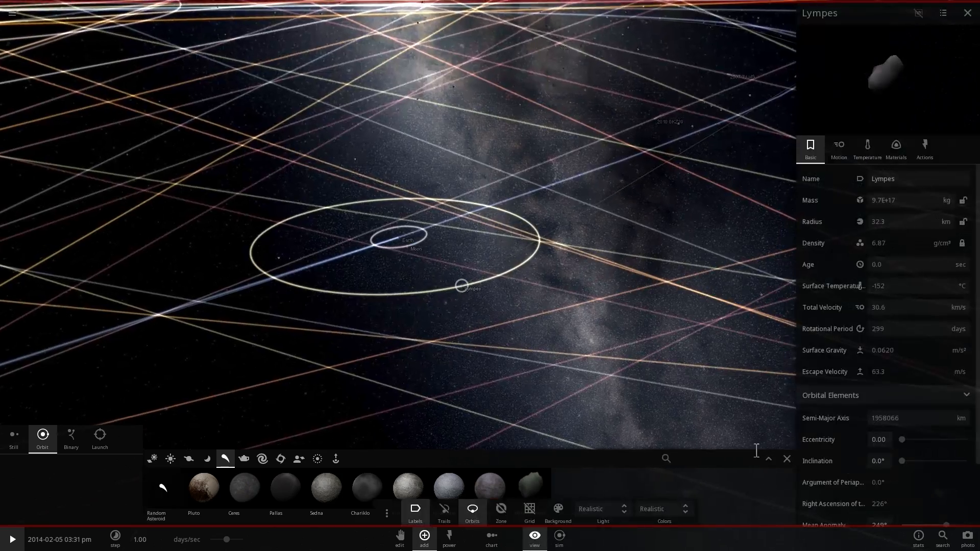
# Widen Lympes' semi-major axis to about 9,157,456 km in its Motion properties
pyautogui.click(839, 147)
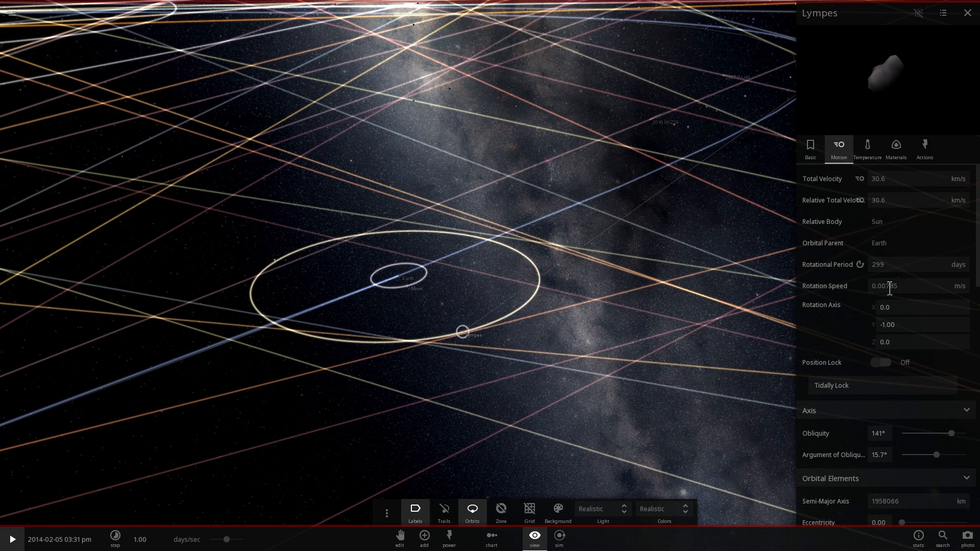
pyautogui.scroll(-3)
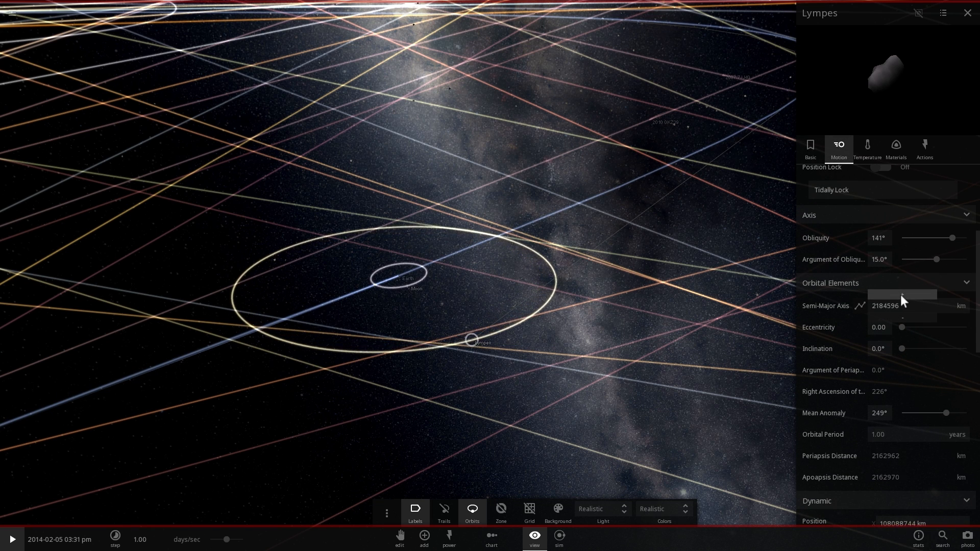
pyautogui.moveTo(881, 294); pyautogui.dragTo(922, 293)
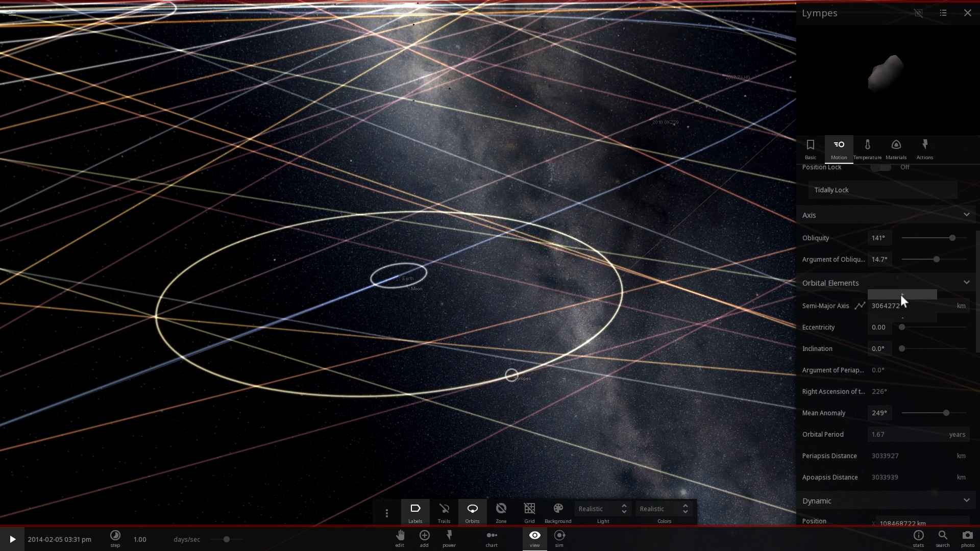
pyautogui.moveTo(903, 294); pyautogui.dragTo(931, 294)
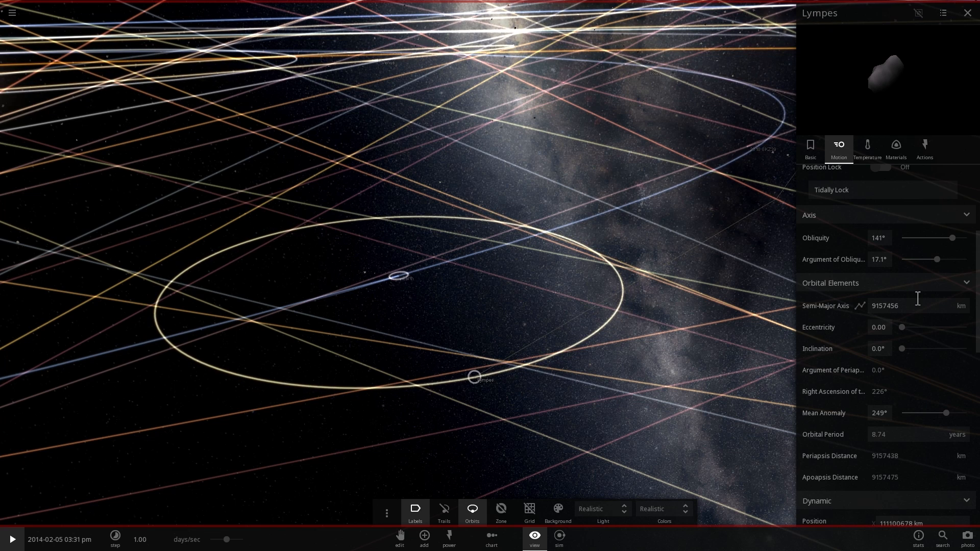
pyautogui.click(962, 305)
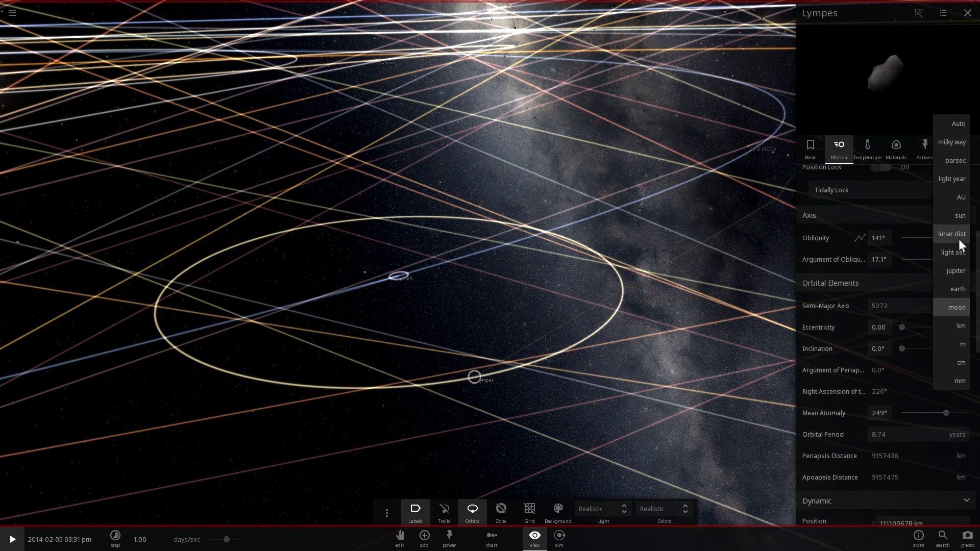
# Set Lympes' orbit to 38.4 lunar distances and its radius to 50 m
pyautogui.click(951, 234)
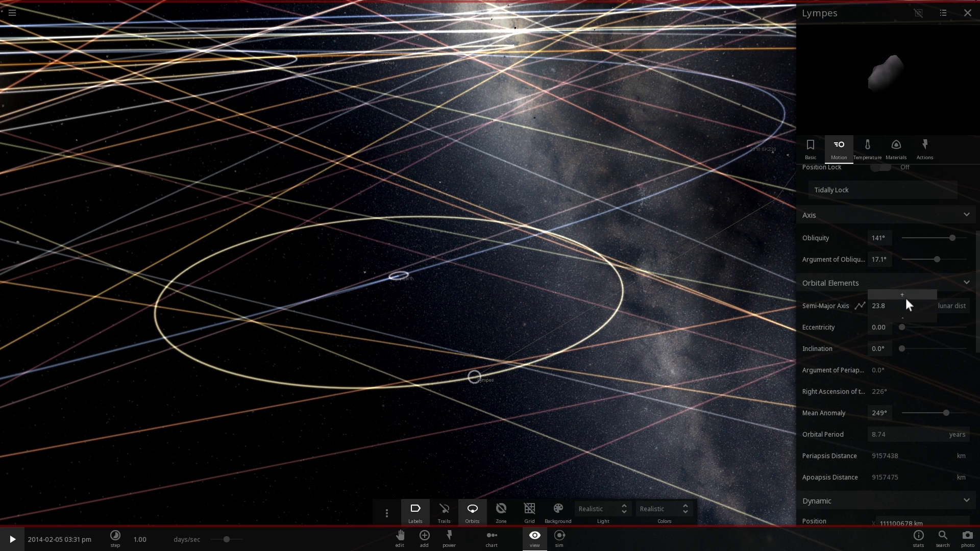
pyautogui.click(902, 294)
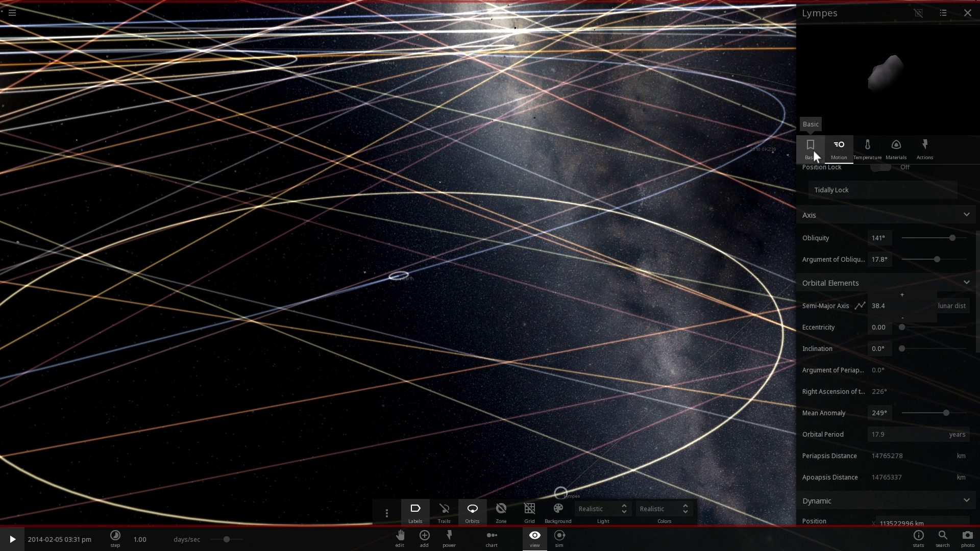
pyautogui.click(810, 147)
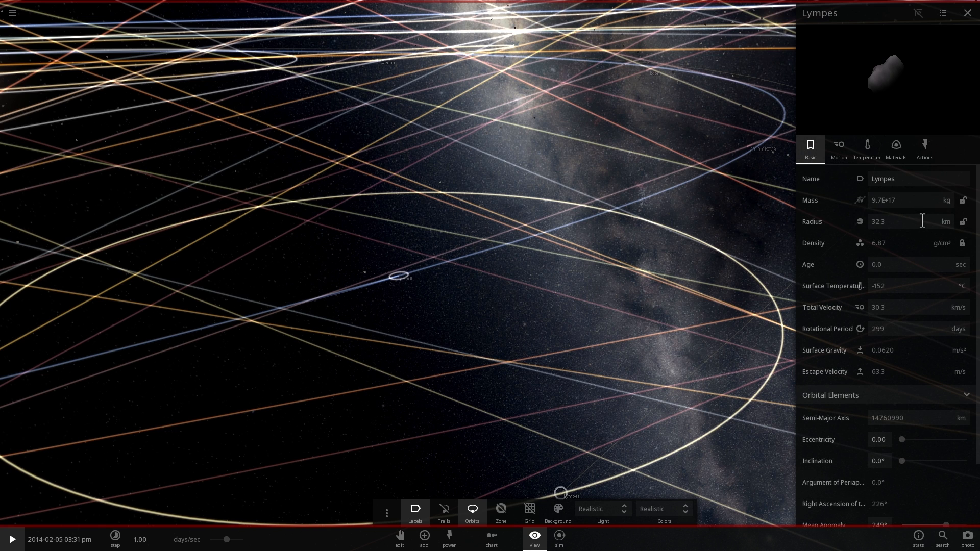
pyautogui.click(958, 221)
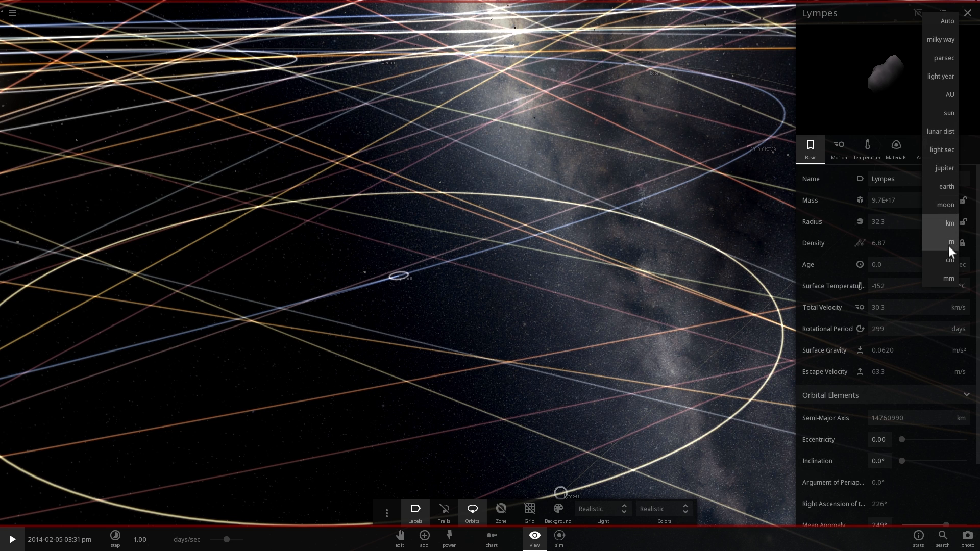
pyautogui.click(950, 242)
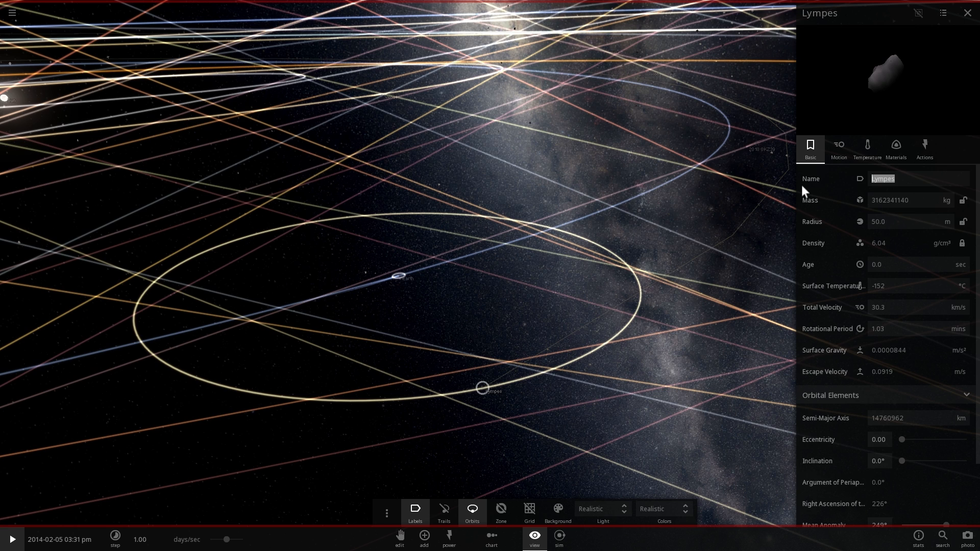
# Name the asteroid '2016 H 03' and tilt its orbit to about 168° inclination
pyautogui.write('2016')
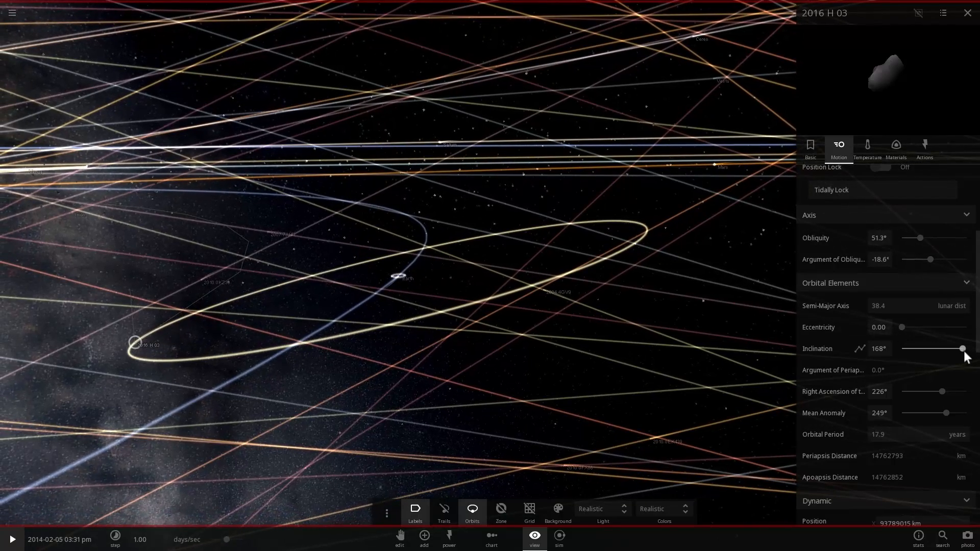
pyautogui.moveTo(955, 348); pyautogui.dragTo(955, 349)
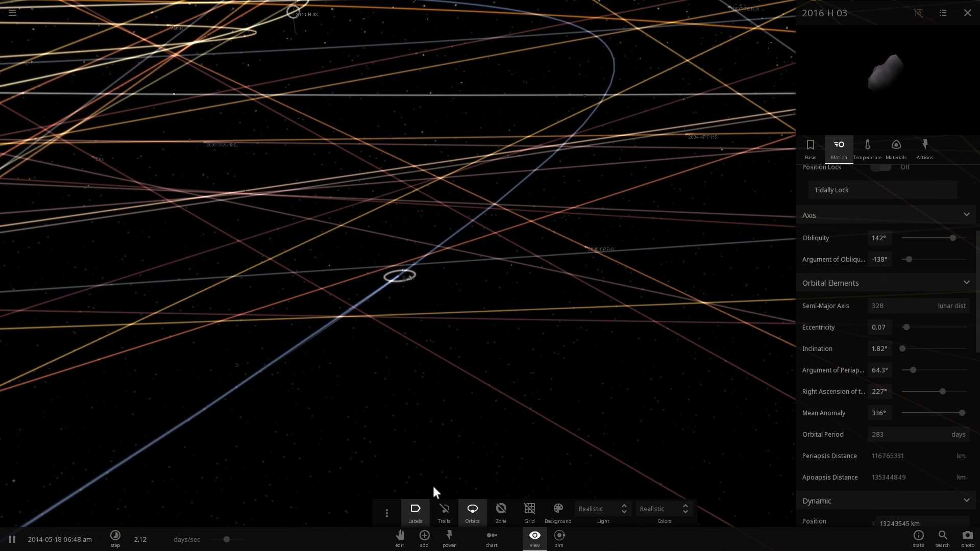
# Open the Add catalogue on Minor bodies to preview an asteroid orbiting Earth
pyautogui.click(423, 536)
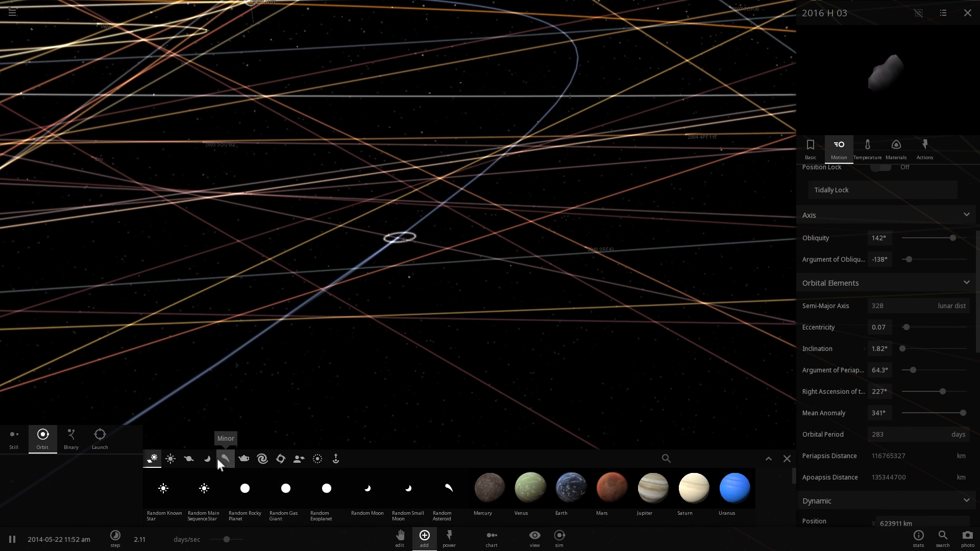
pyautogui.click(206, 459)
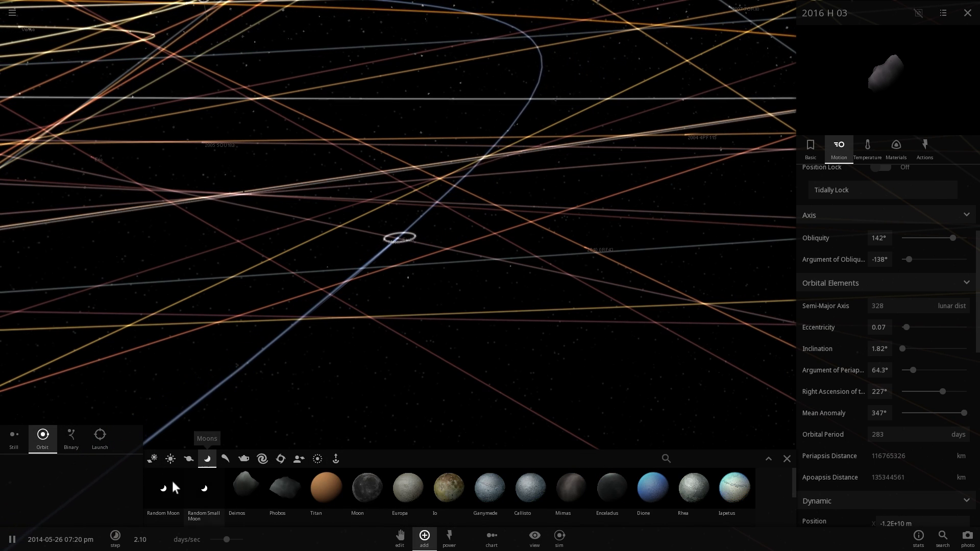
pyautogui.click(226, 459)
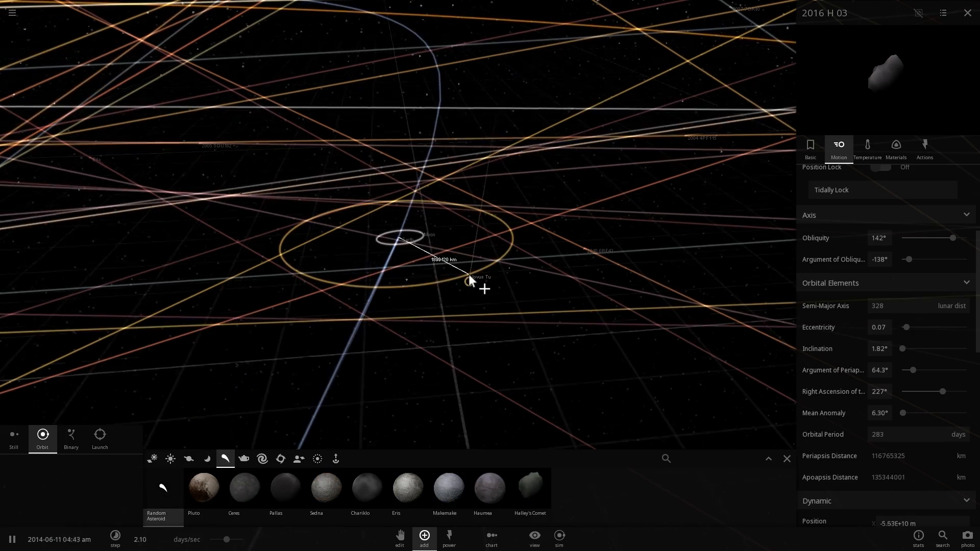